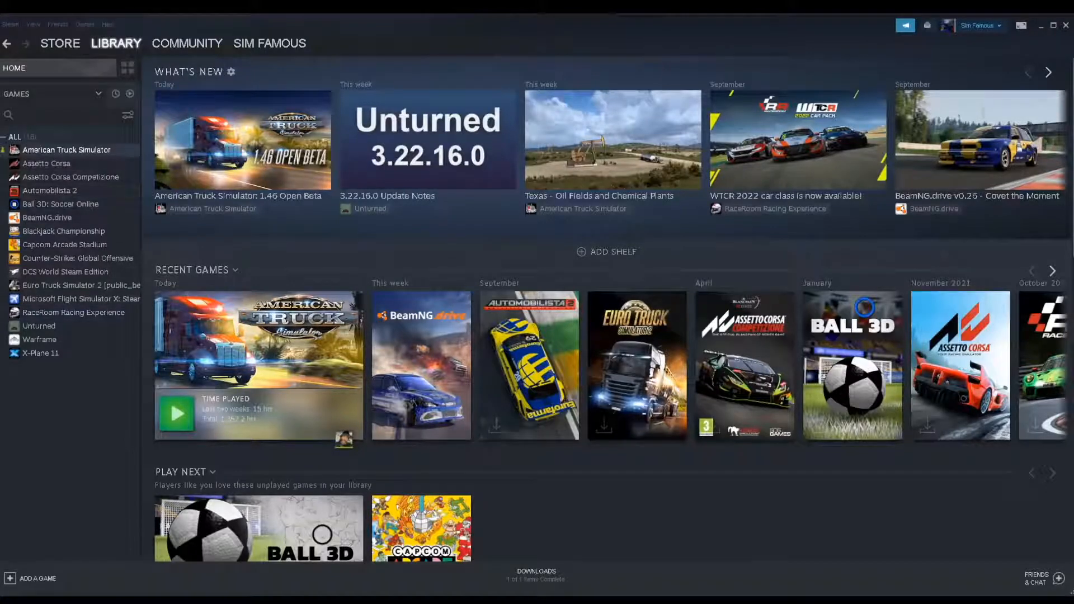
Step: Open the Properties window for American Truck Simulator from the Steam library
{"action": "right_click", "coordinate": [67, 150]}
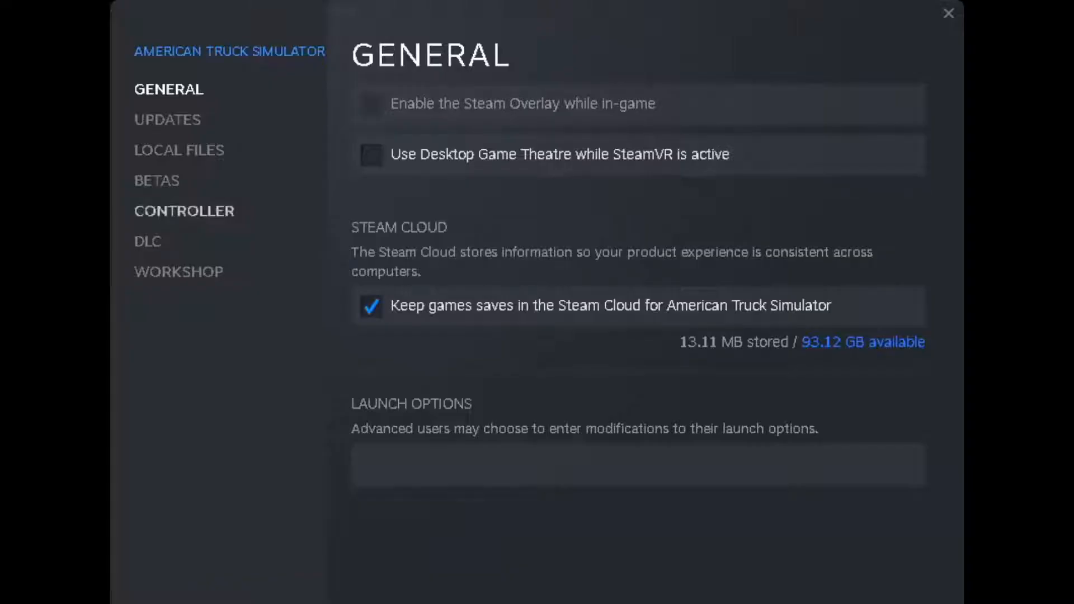
Step: Select the public_beta - Public Beta 1.46 branch under Betas and close Properties
{"action": "left_click", "coordinate": [156, 180]}
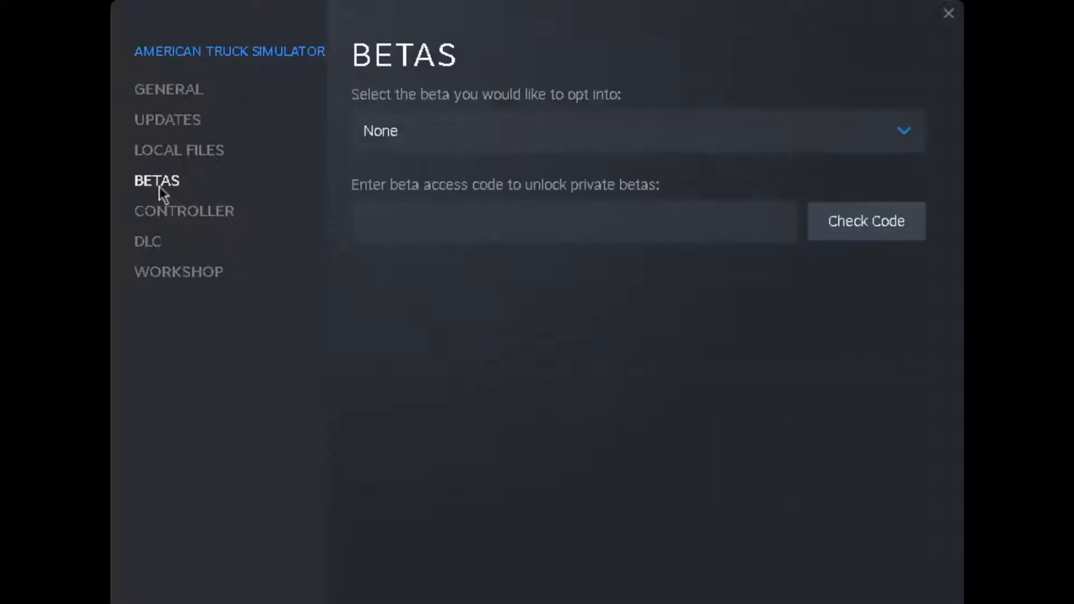
{"action": "left_click", "coordinate": [637, 131]}
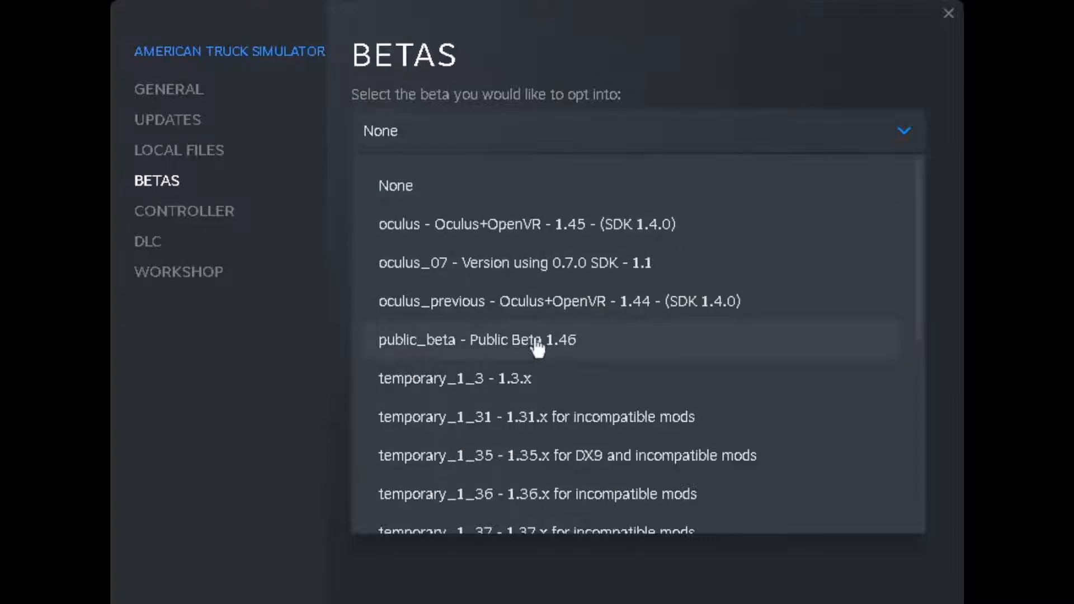
{"action": "left_click", "coordinate": [475, 339]}
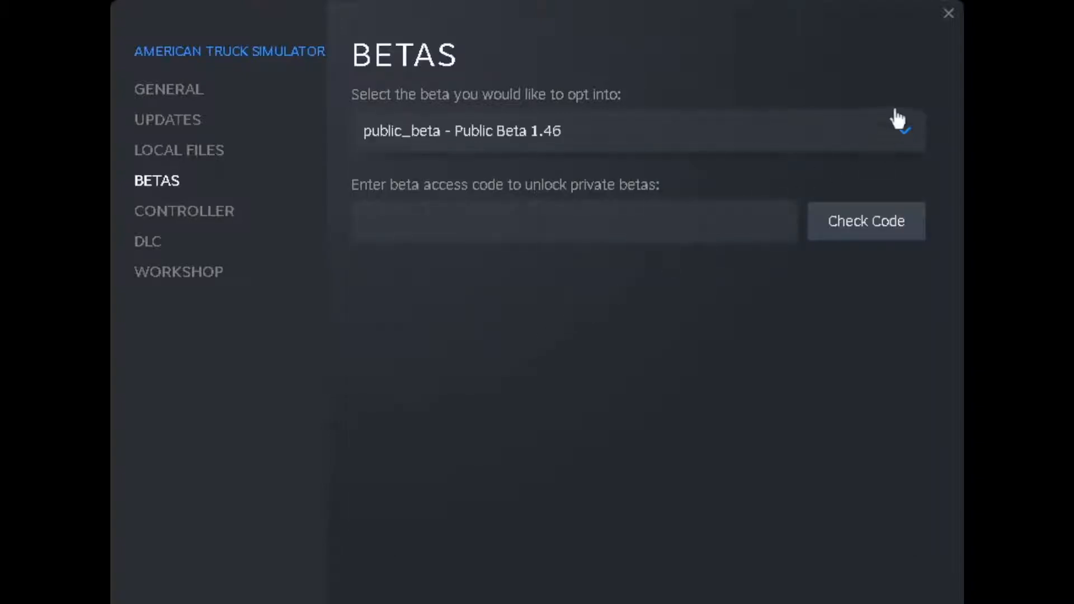
{"action": "left_click", "coordinate": [948, 13]}
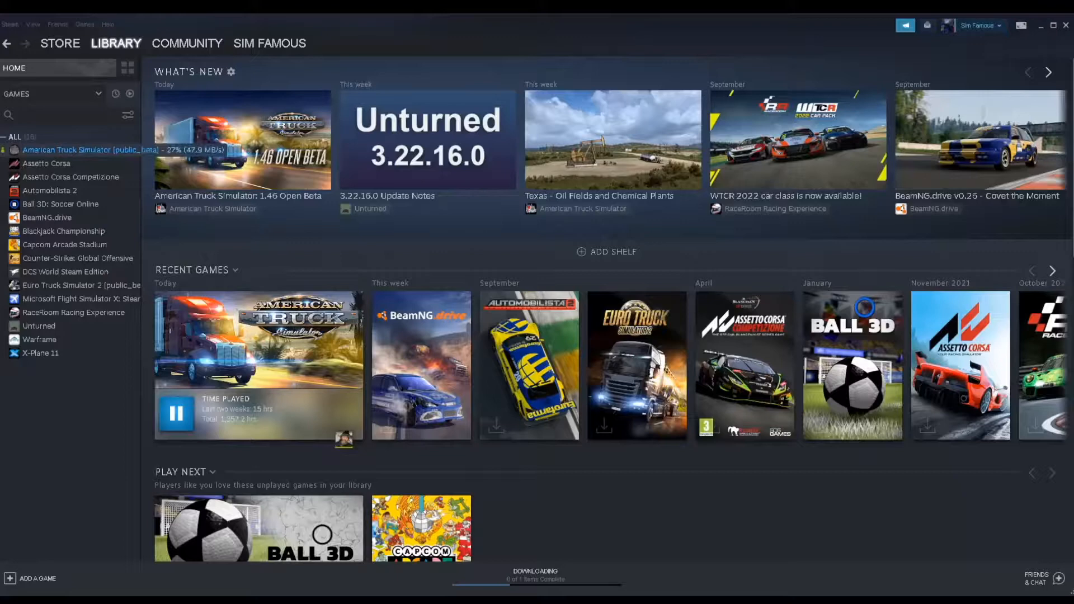